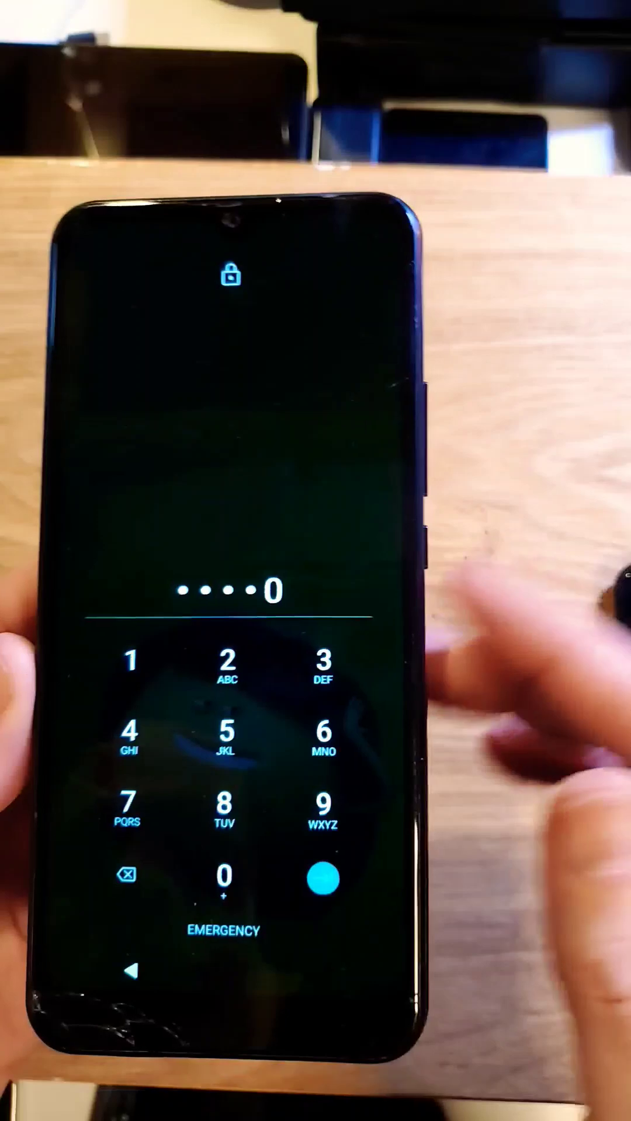
Step: Submit the five-digit PIN with the enter arrow so the phone rejects it as Wrong PIN
click(321, 900)
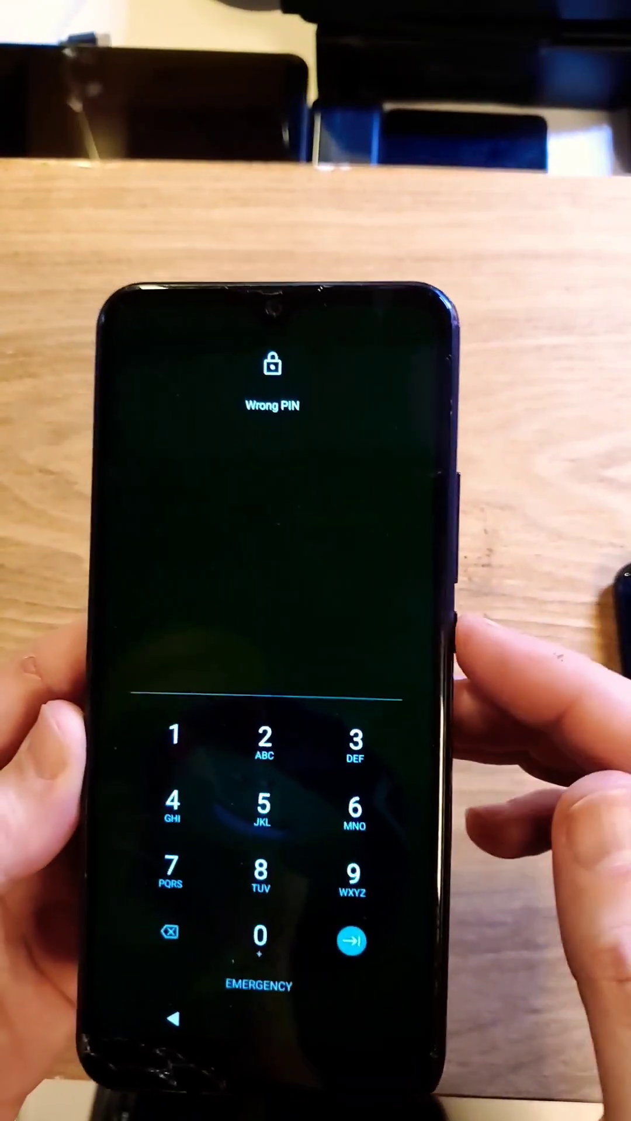